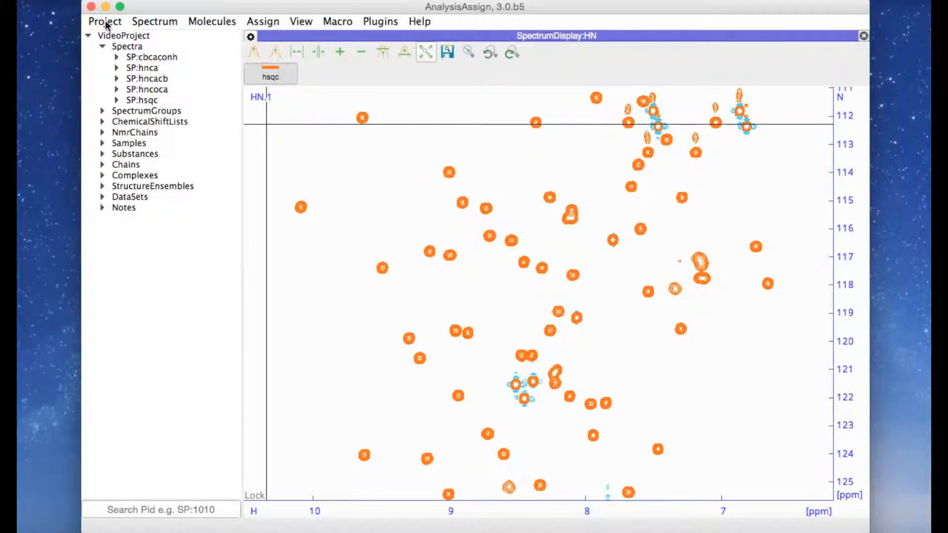
Step: Reveal the Project commands with their shortcuts, e.g. New ⌘N and Open ⌘O
click(105, 21)
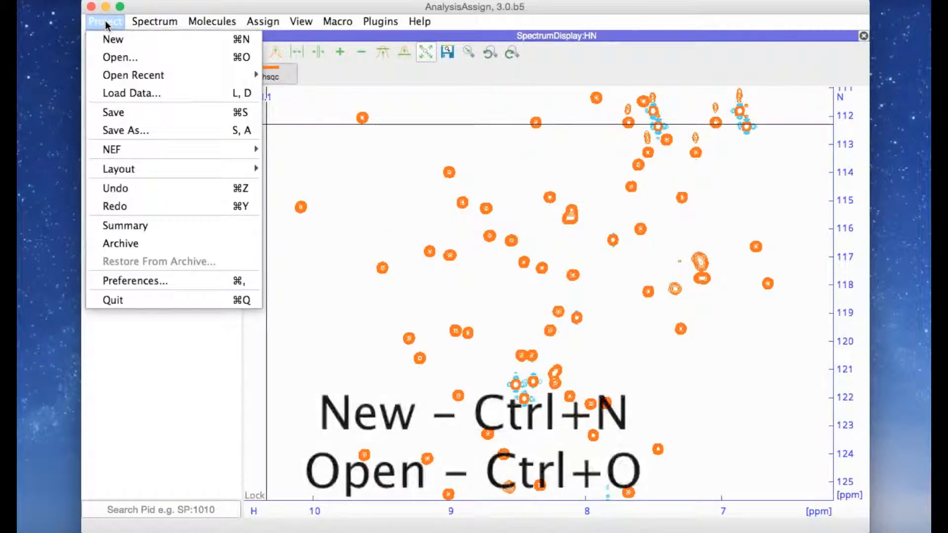
mouse_move(112, 38)
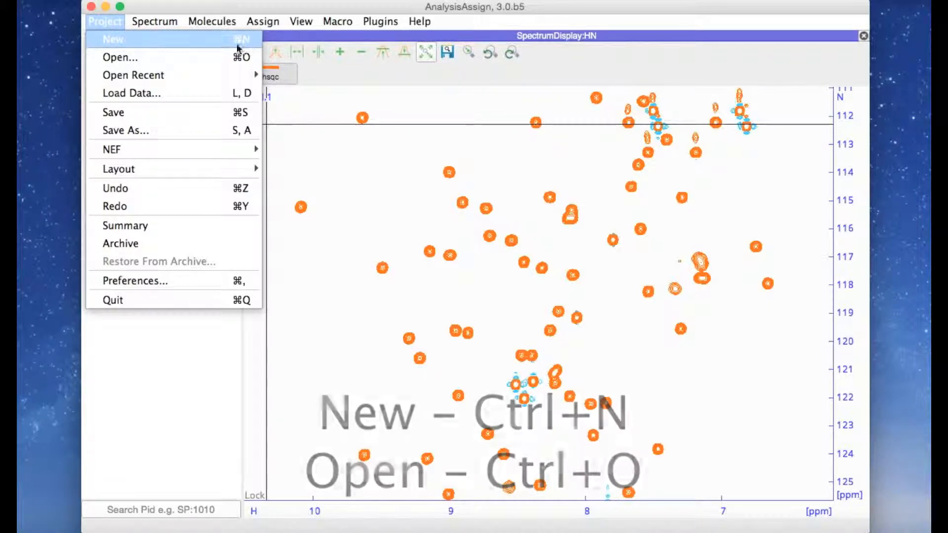
Step: Review the Spectrum commands' two-letter shortcuts, then list the Help commands
click(154, 21)
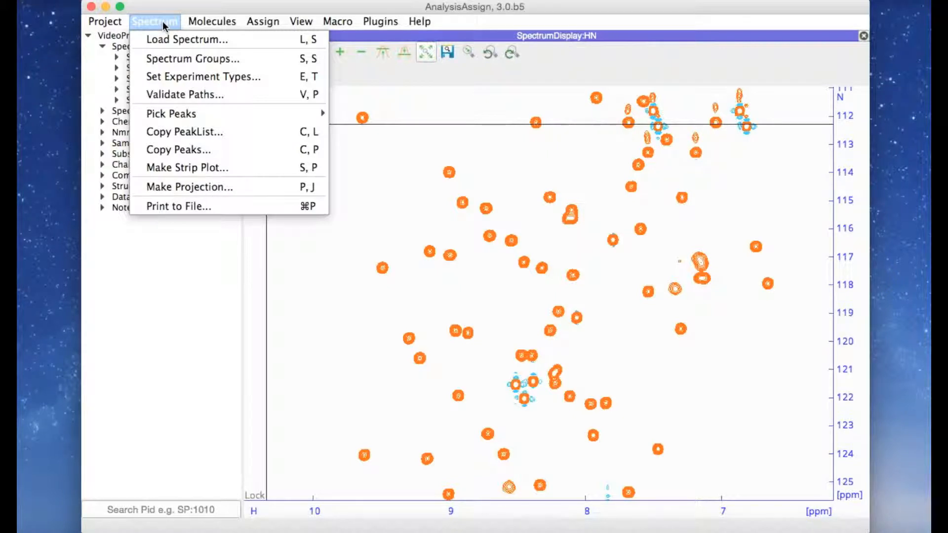
mouse_move(188, 39)
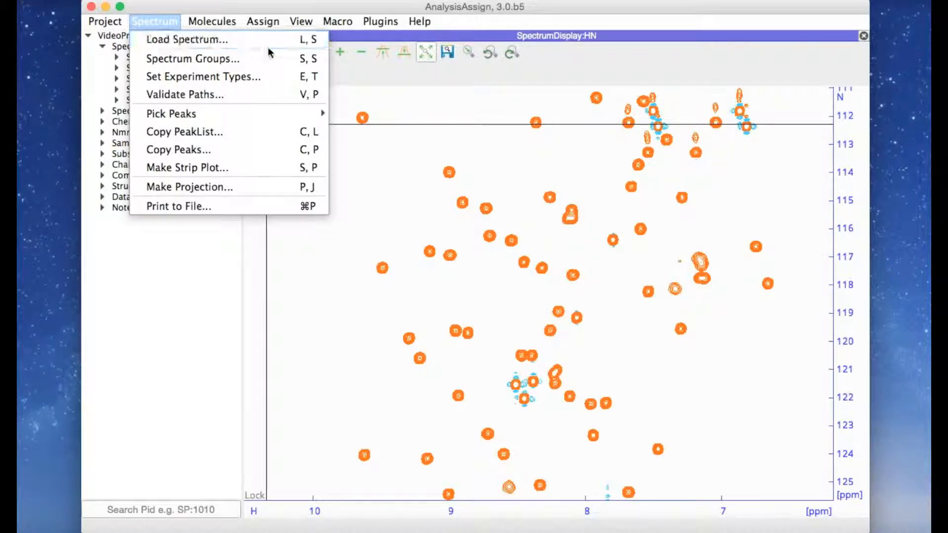
mouse_move(188, 39)
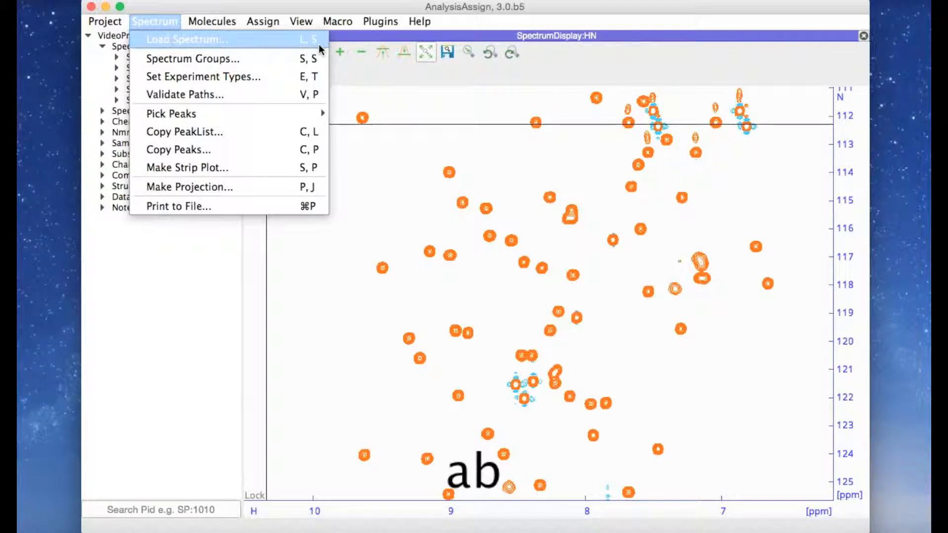
click(419, 21)
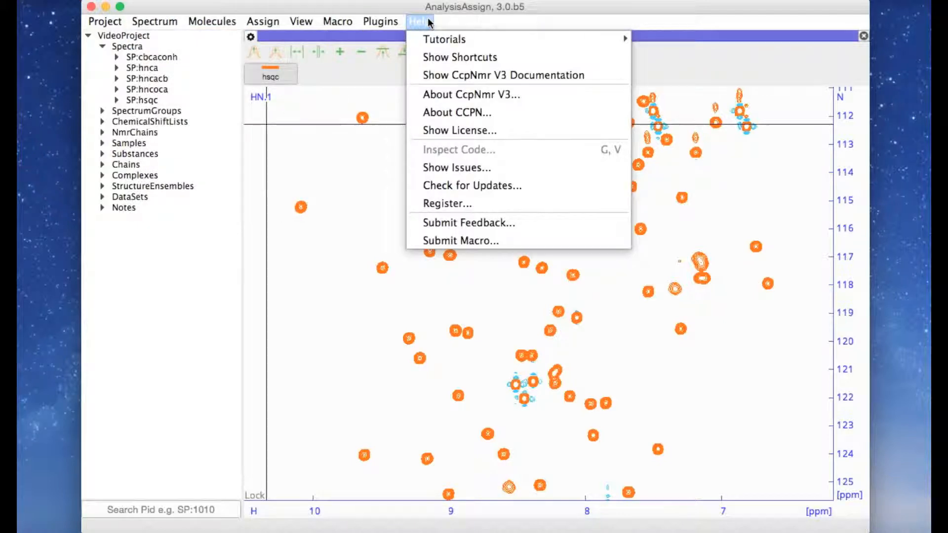
mouse_move(459, 57)
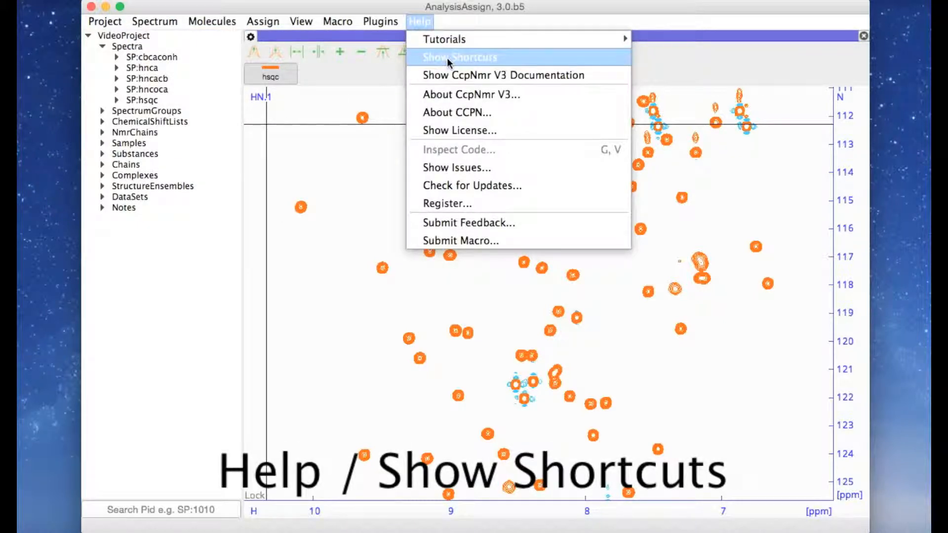
Step: View AnalysisShortcuts.pdf in Preview through mouse events, graphics keyboard and zoom shortcuts
click(459, 57)
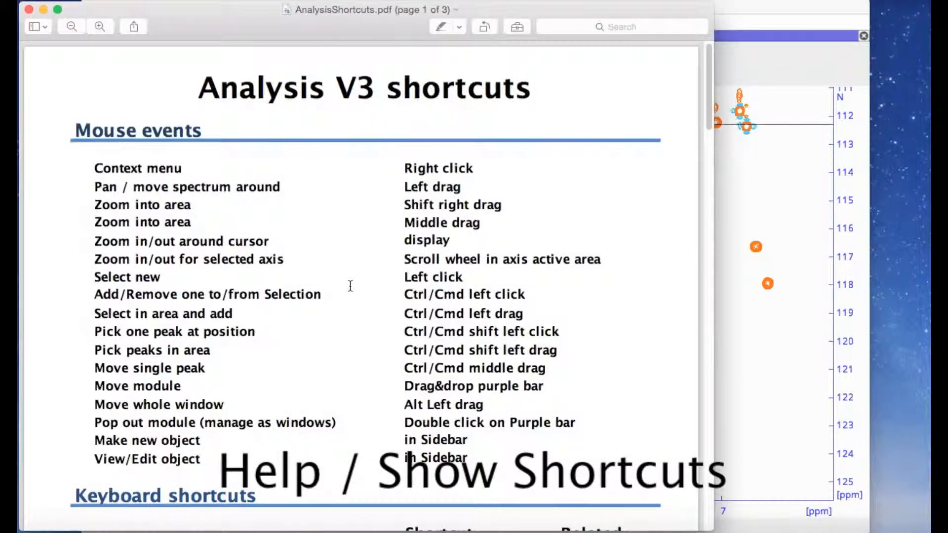
scroll(down, 3)
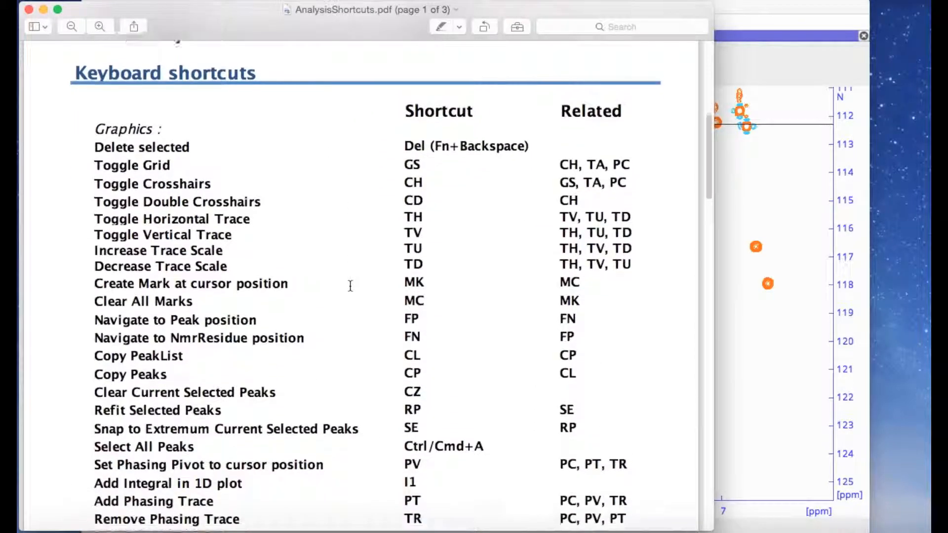
scroll(down, 3)
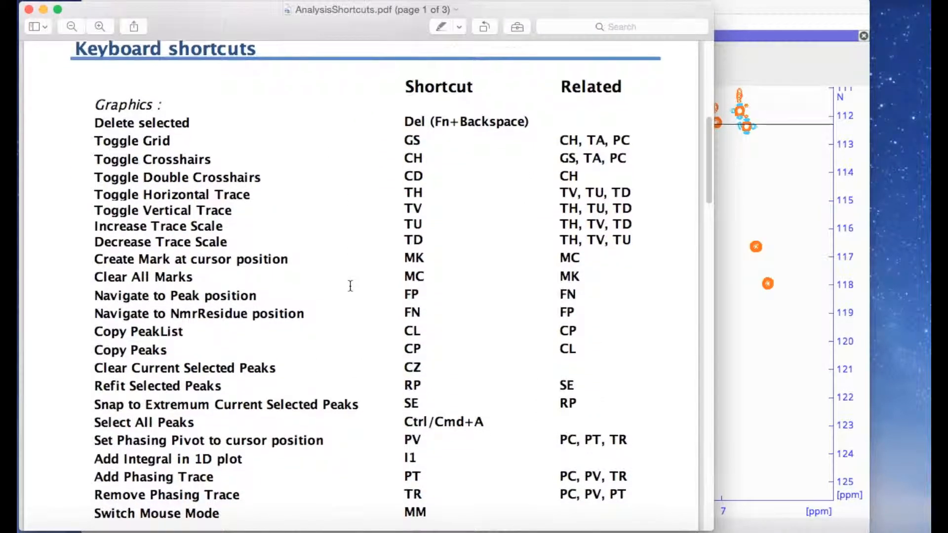
scroll(down, 3)
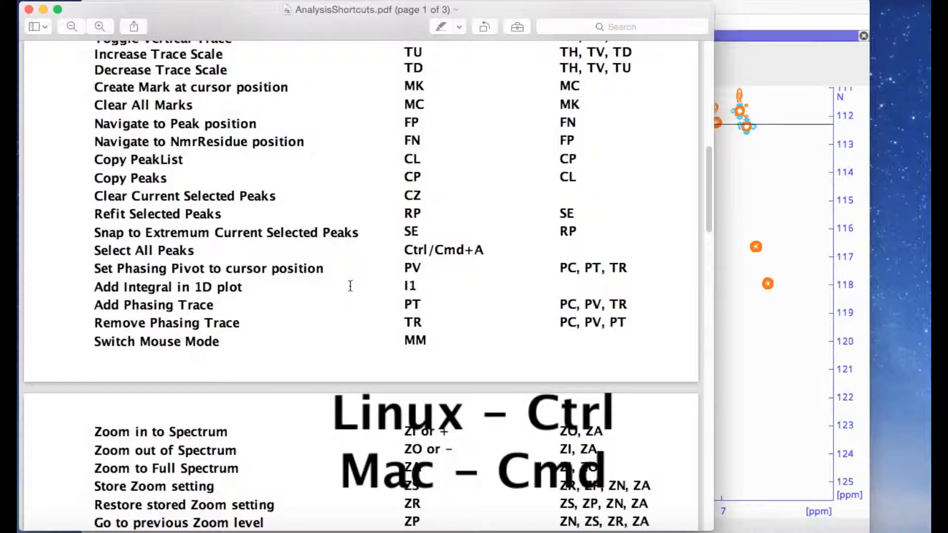
mouse_move(430, 242)
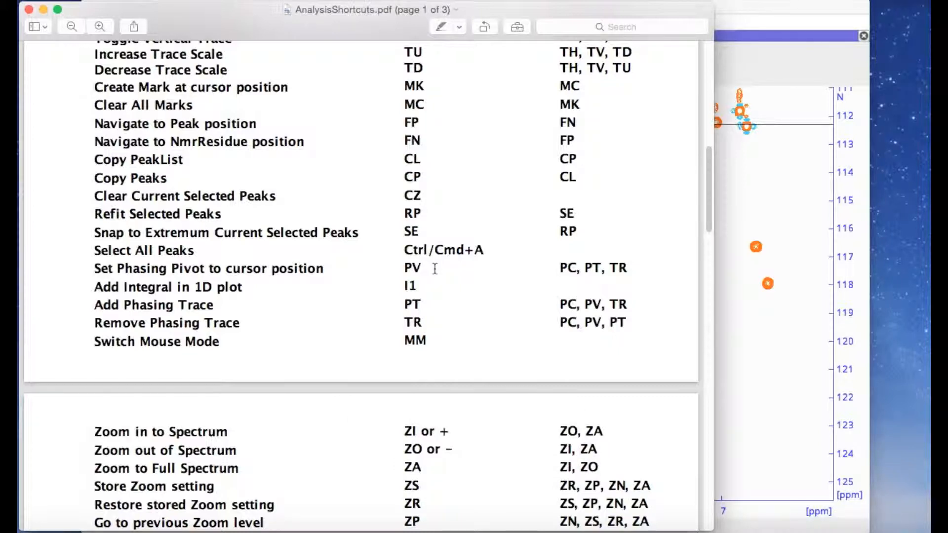
key(Escape)
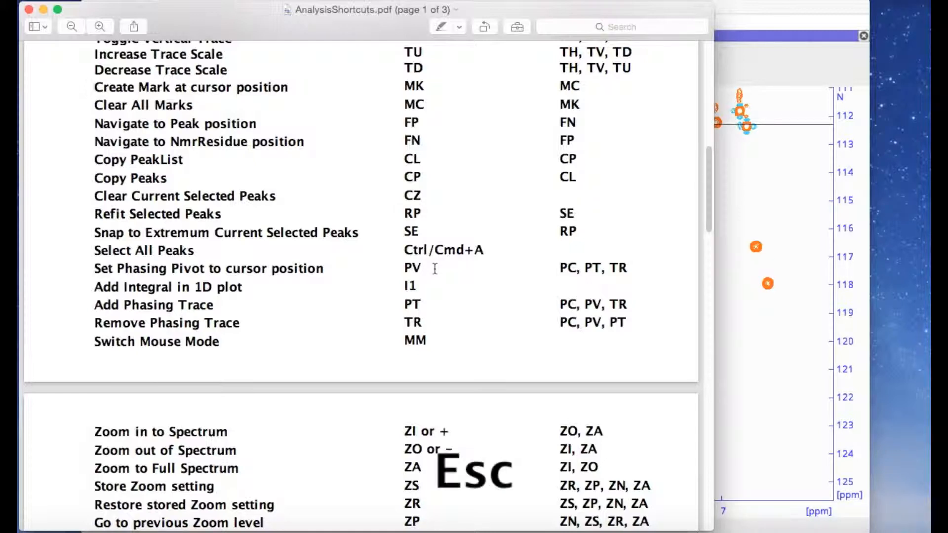